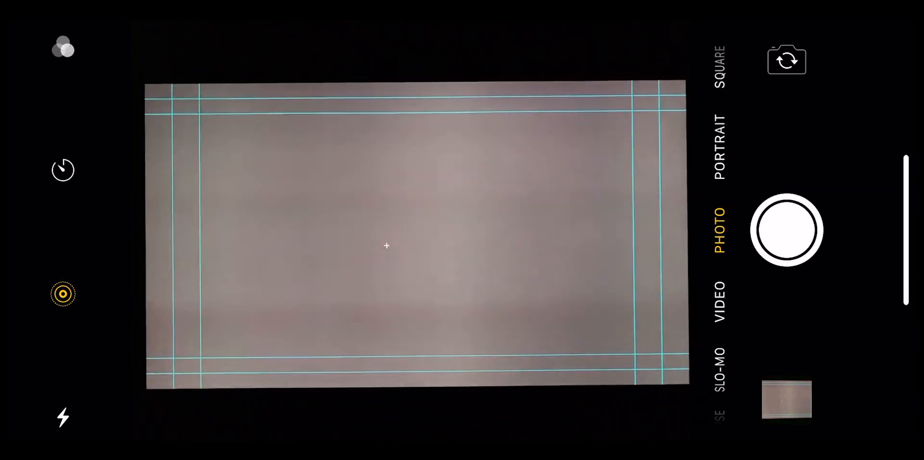
Scroll both reports down through the Recent usage tables to the i9 report's Battery usage chart
click(715, 299)
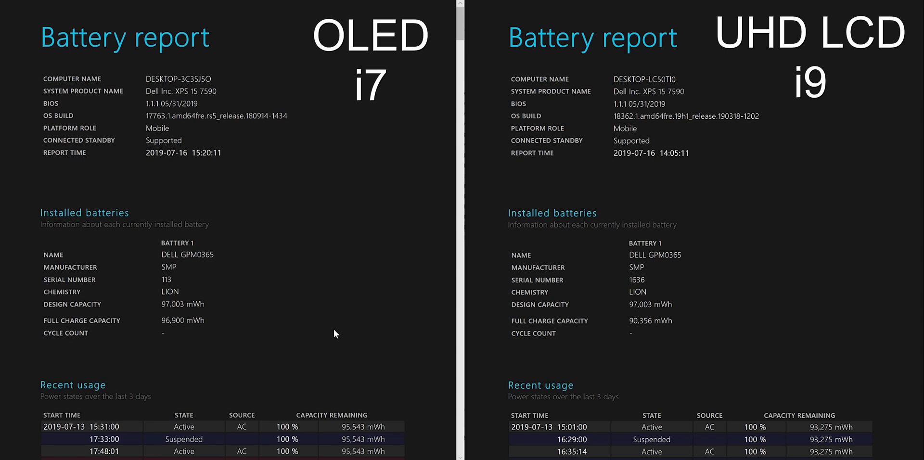
scroll(down, 3)
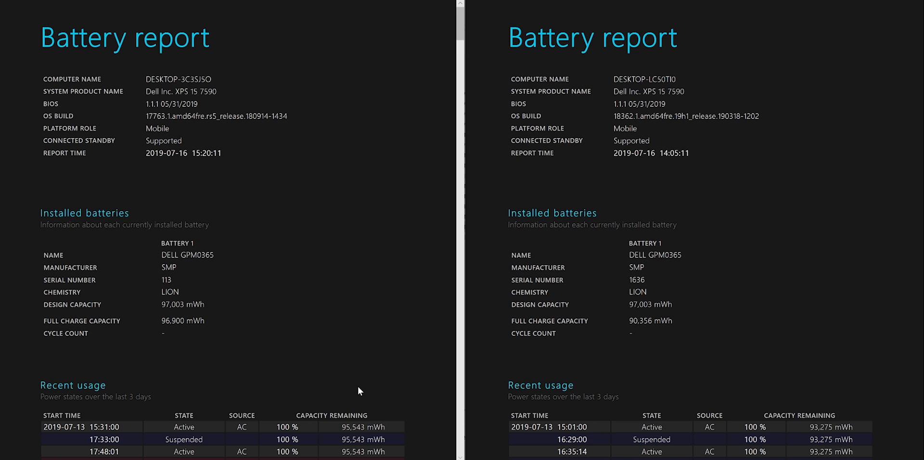
scroll(down, 3)
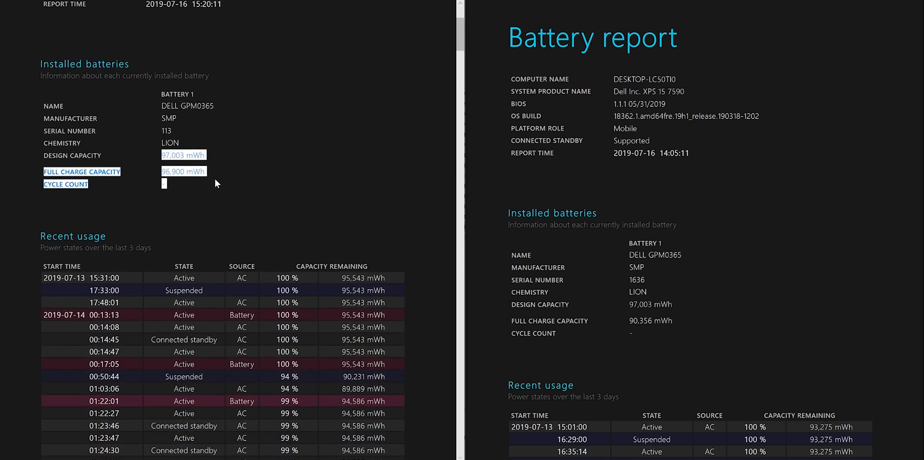
mouse_move(635, 205)
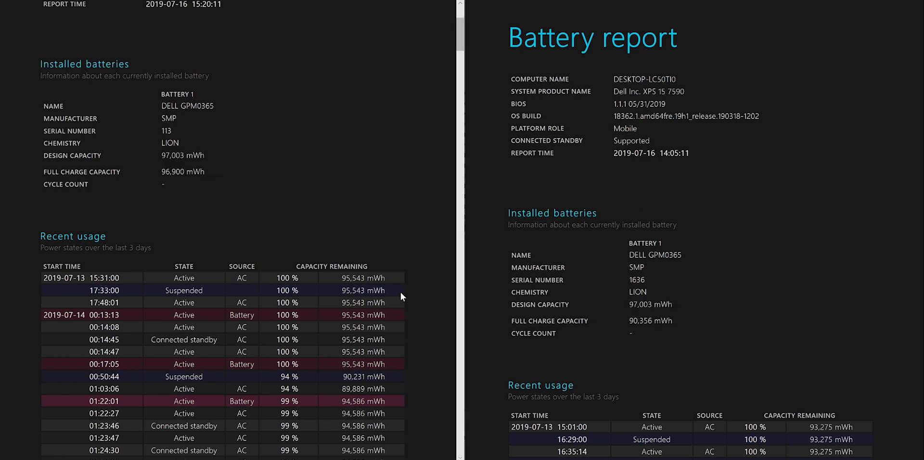
scroll(down, 3)
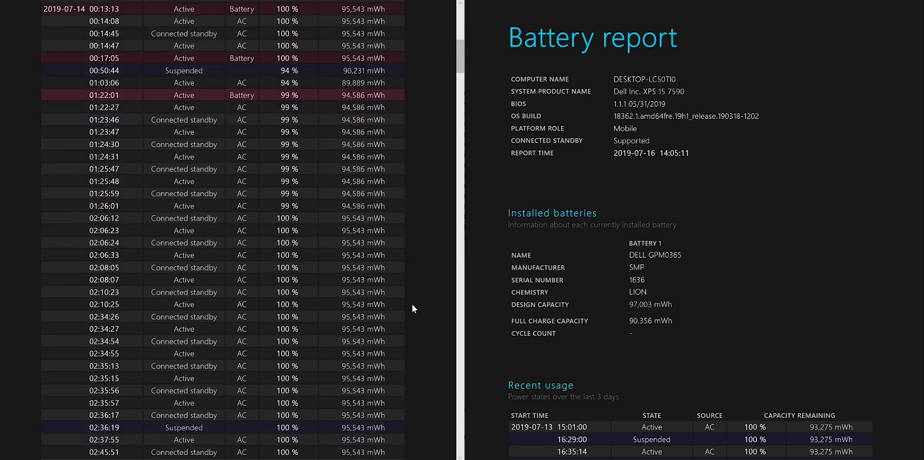
scroll(down, 3)
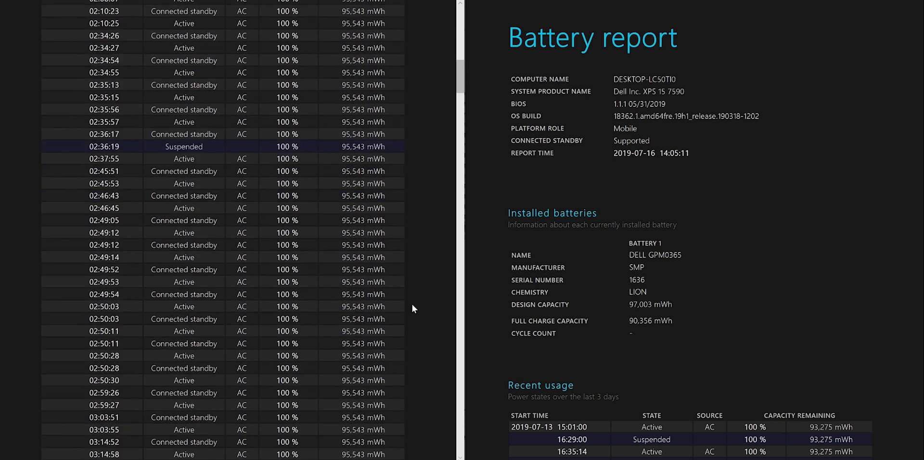
scroll(down, 3)
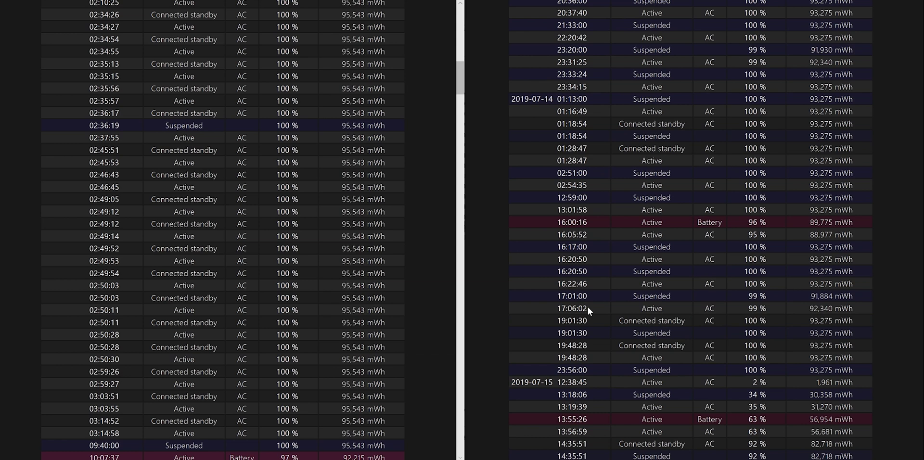
scroll(down, 3)
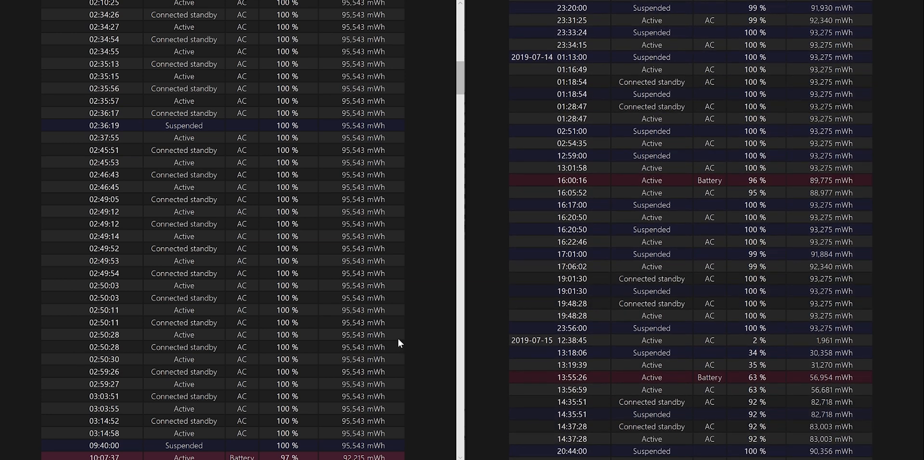
scroll(down, 3)
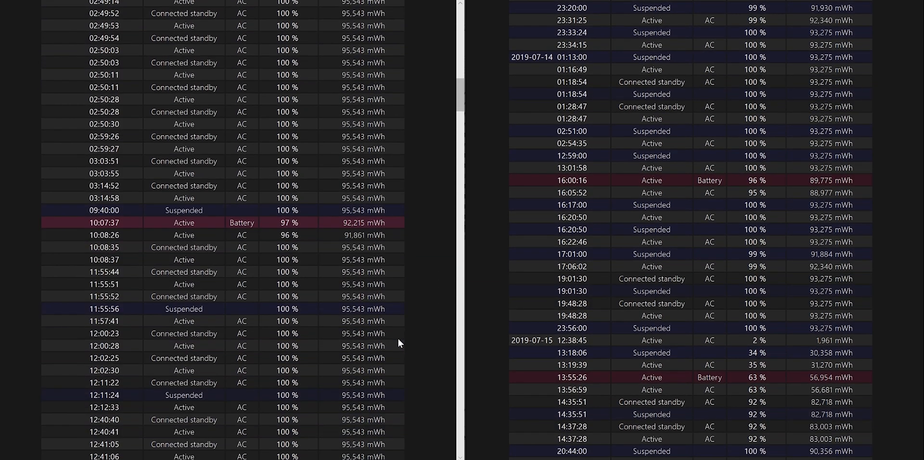
scroll(down, 3)
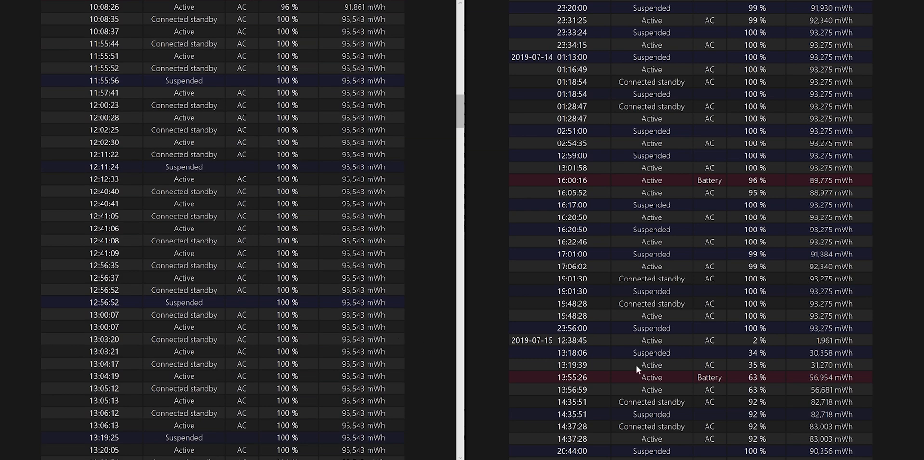
scroll(down, 3)
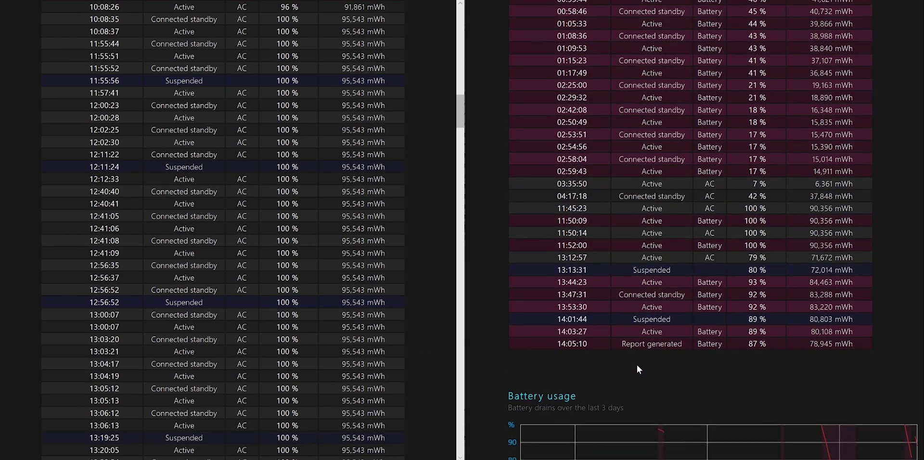
scroll(down, 3)
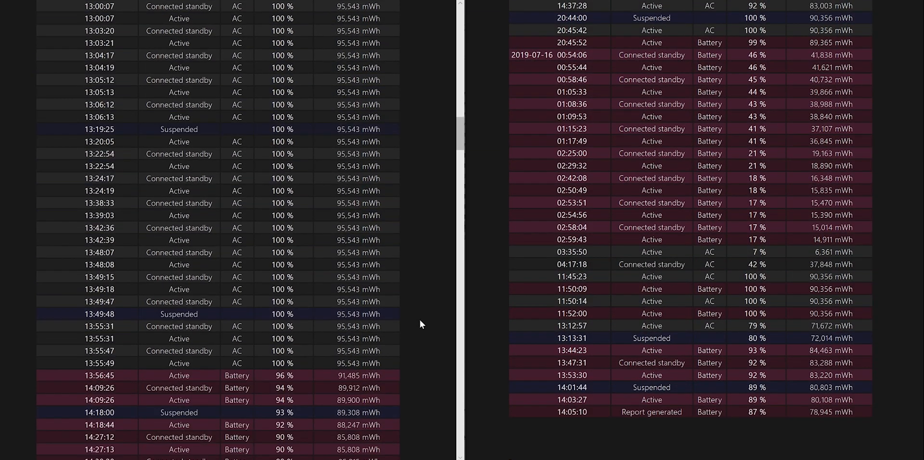
scroll(down, 3)
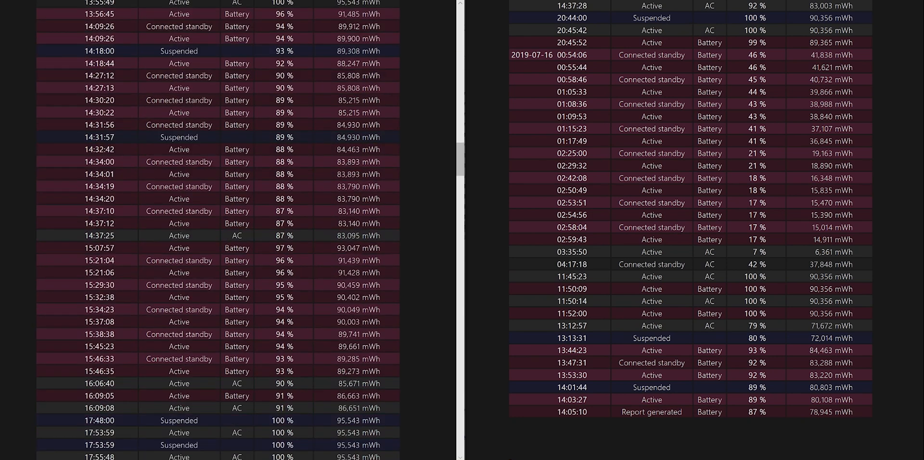
scroll(down, 3)
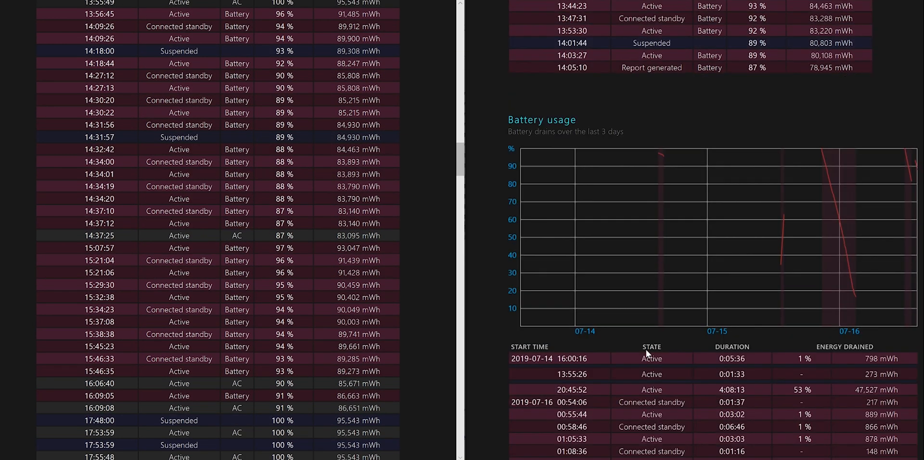
scroll(down, 3)
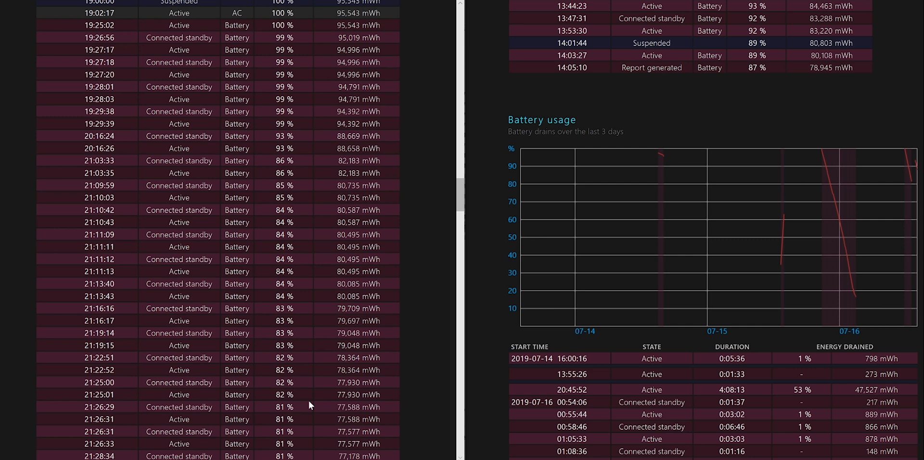
scroll(down, 3)
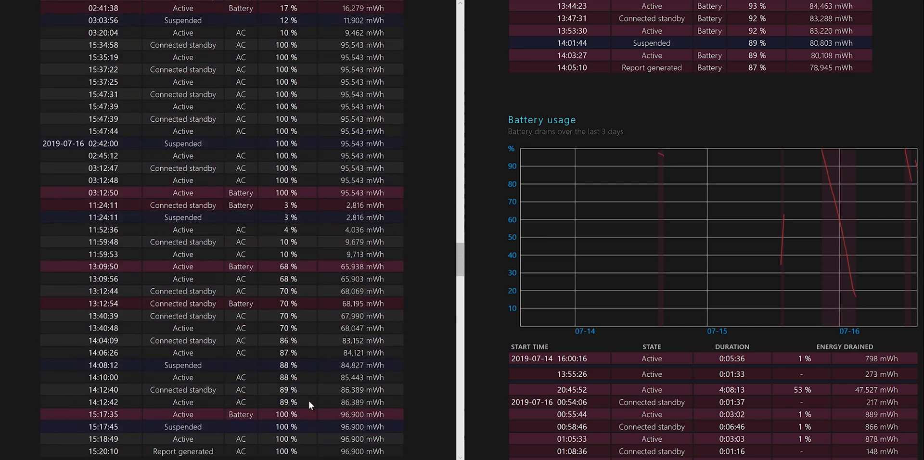
Scroll both reports past Usage history and Battery capacity history to the Battery life estimates tables
scroll(down, 3)
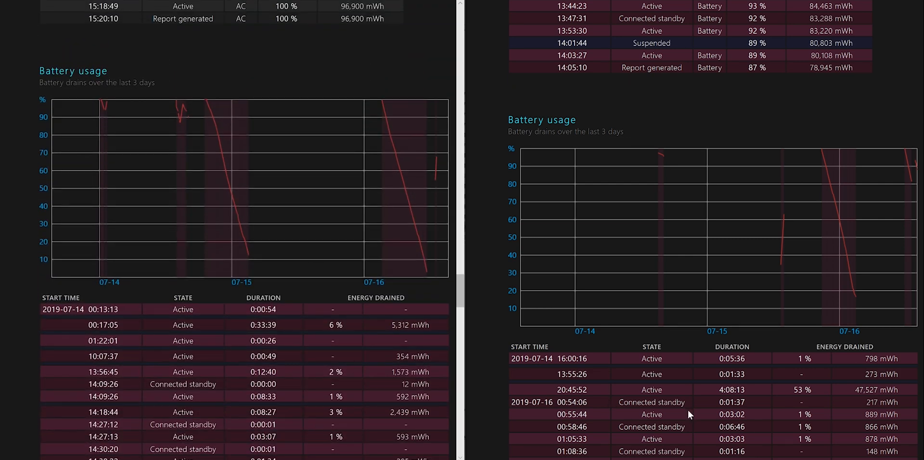
scroll(down, 3)
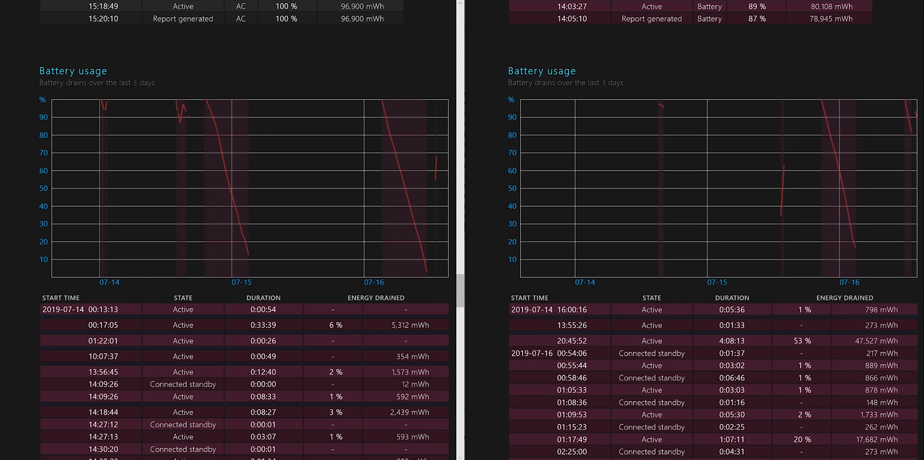
scroll(down, 3)
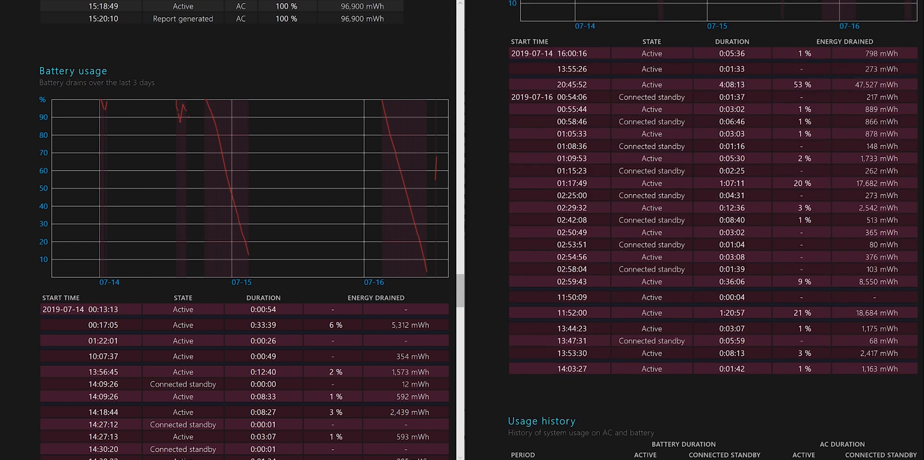
scroll(down, 3)
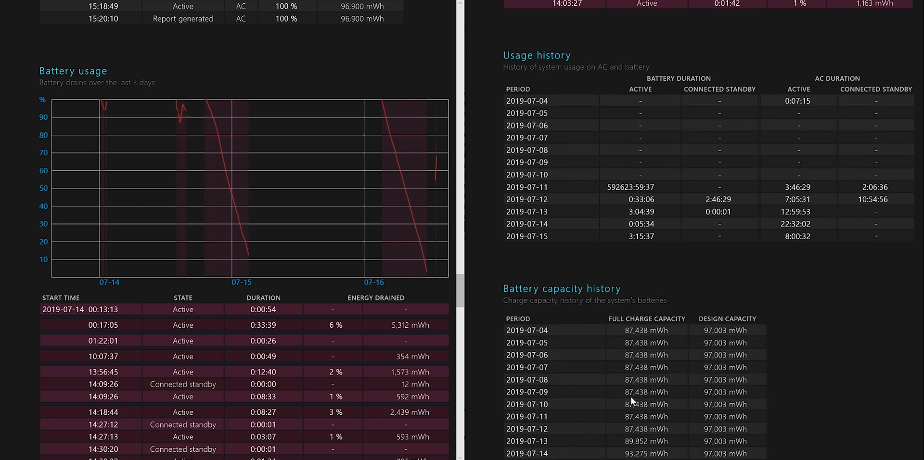
scroll(down, 3)
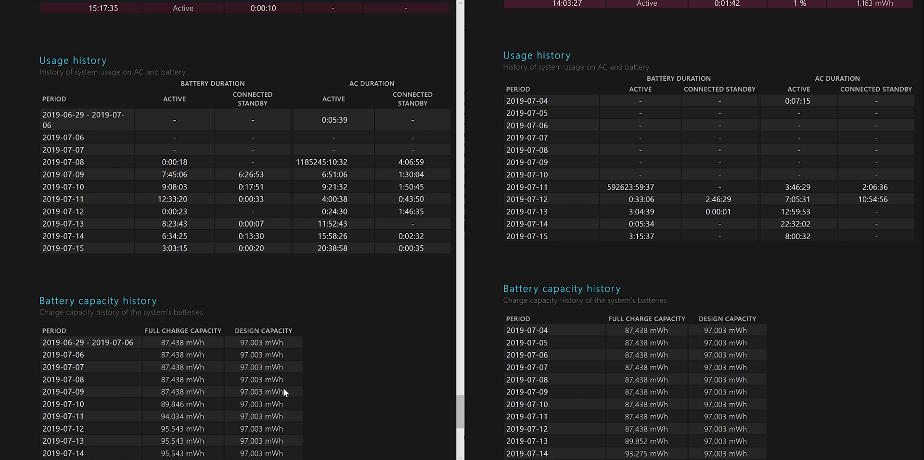
scroll(down, 3)
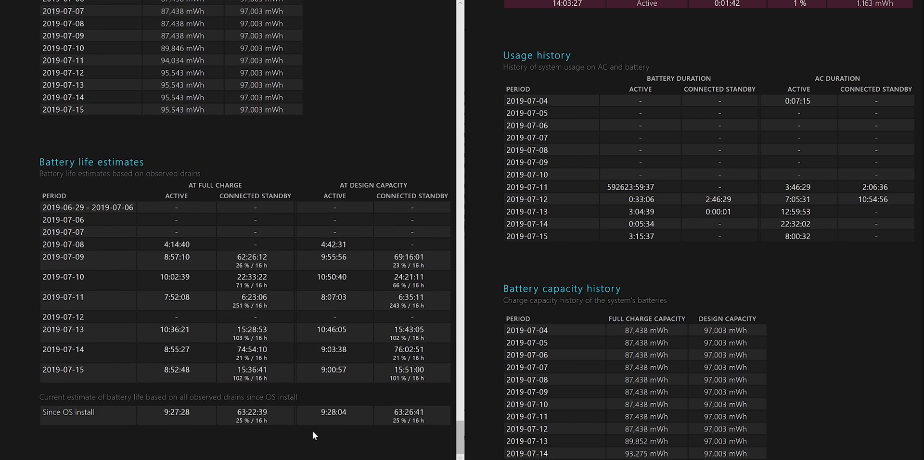
scroll(down, 3)
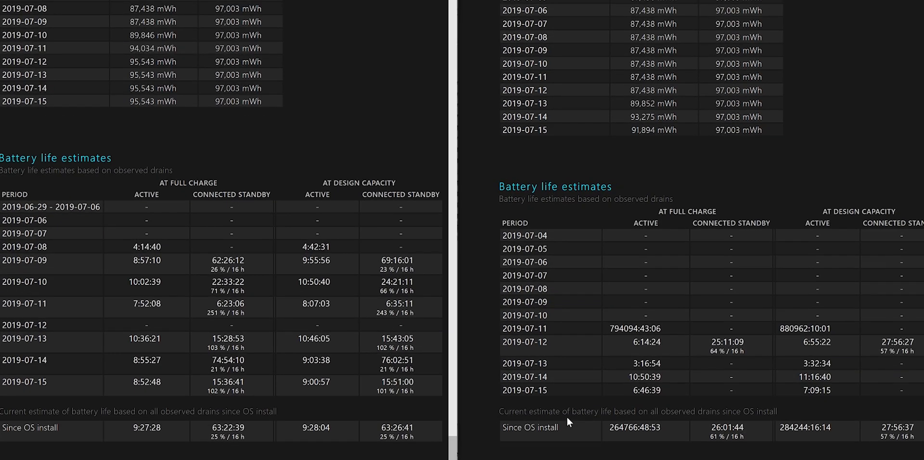